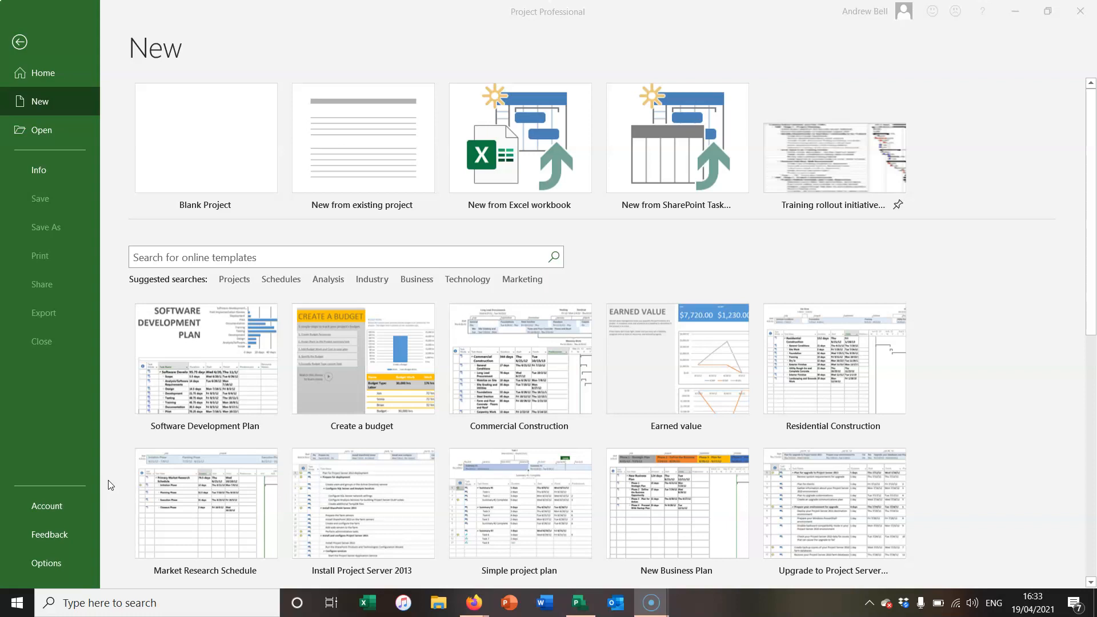
mouse_move(97, 427)
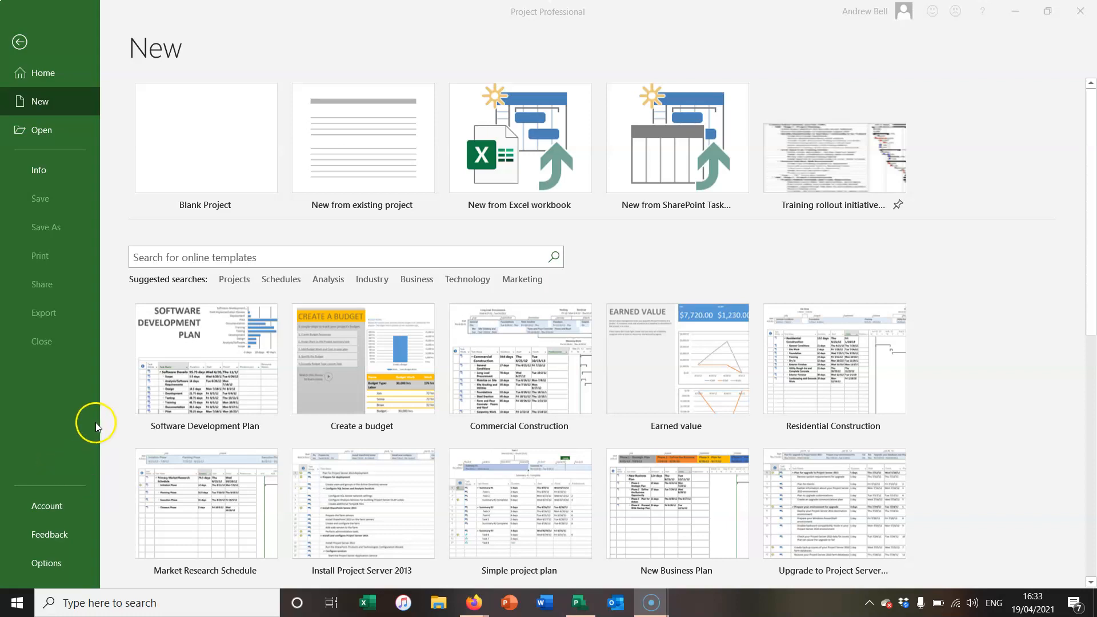
mouse_move(231, 147)
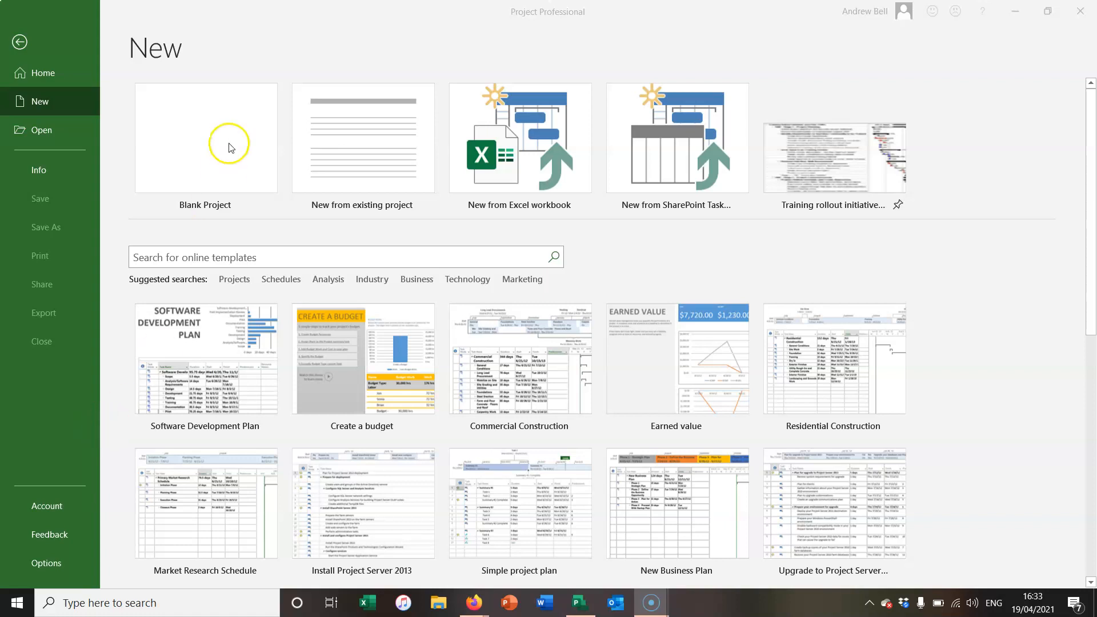
mouse_move(205, 138)
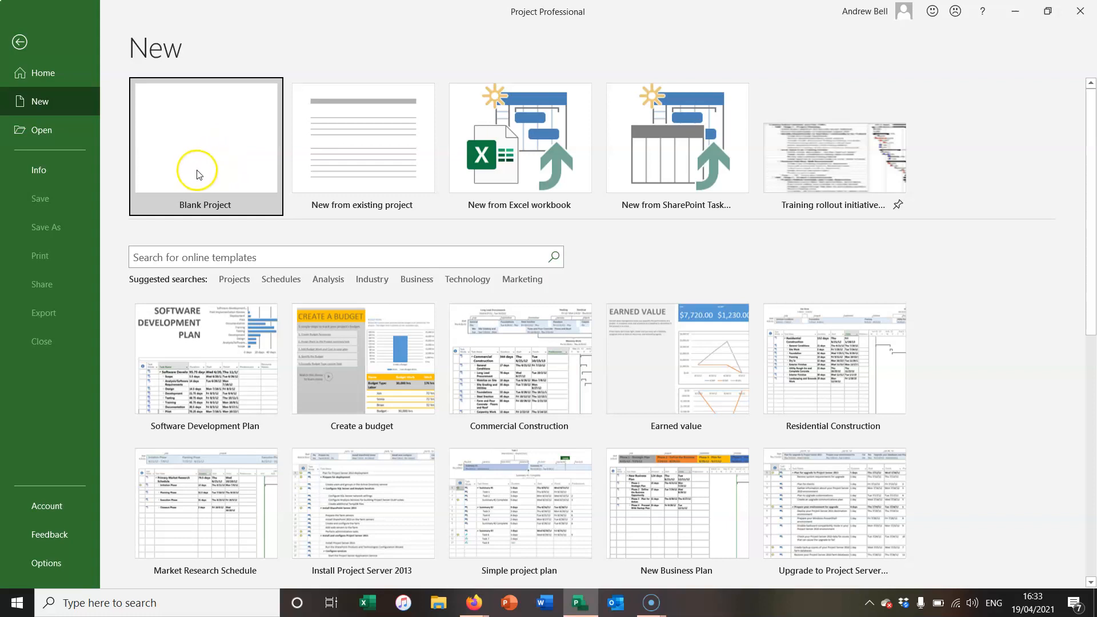
- Create a blank project with Task A and Task B, each lasting 5 days
click(205, 144)
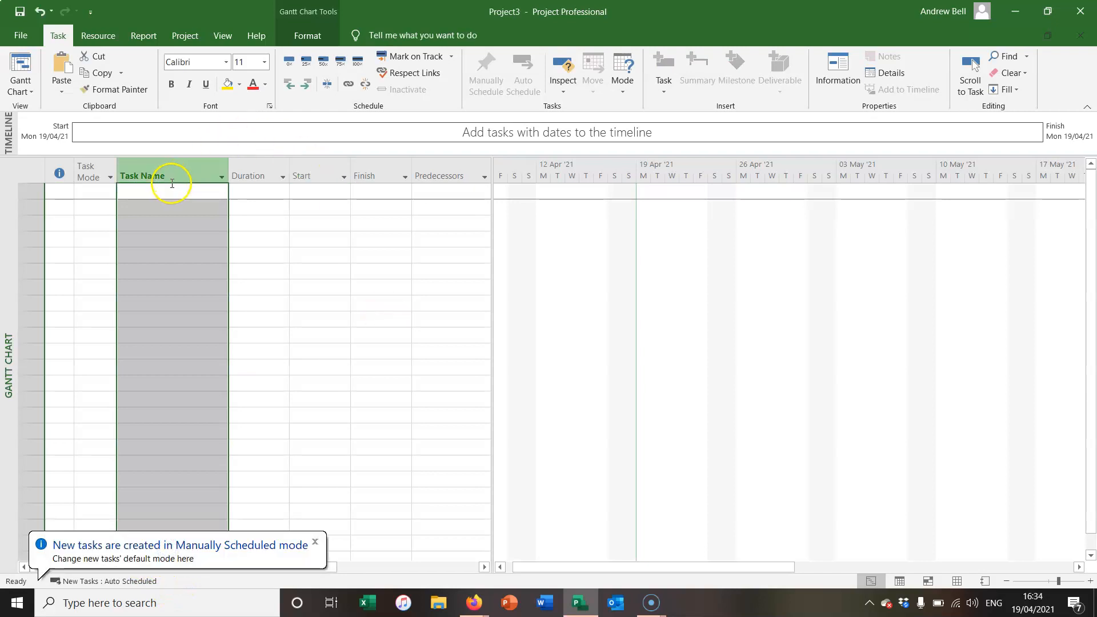
text(T)
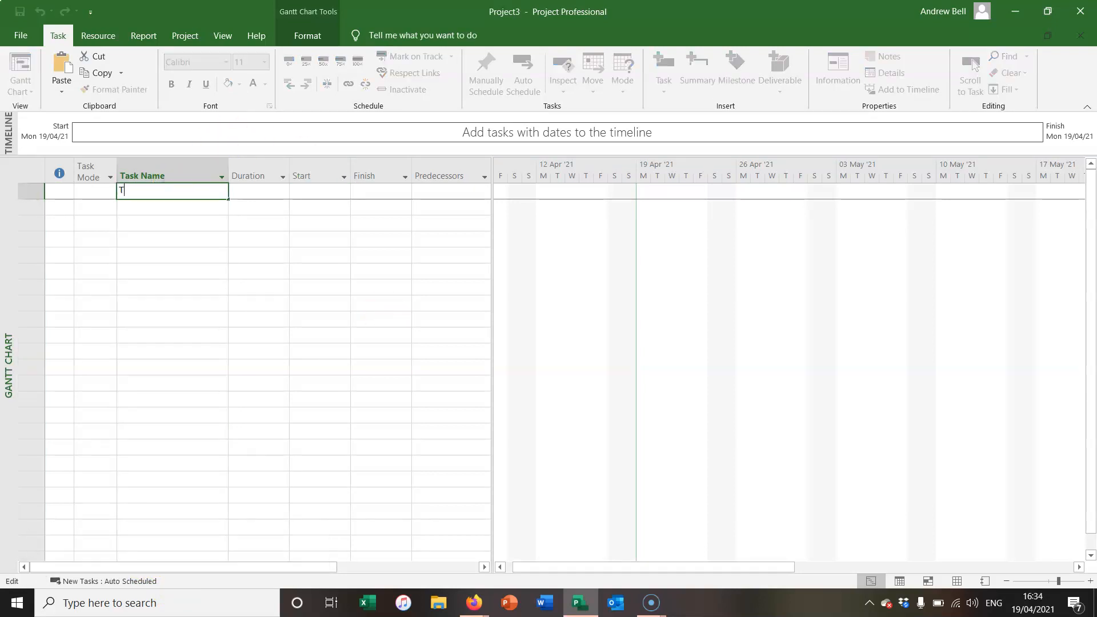
text(Task A)
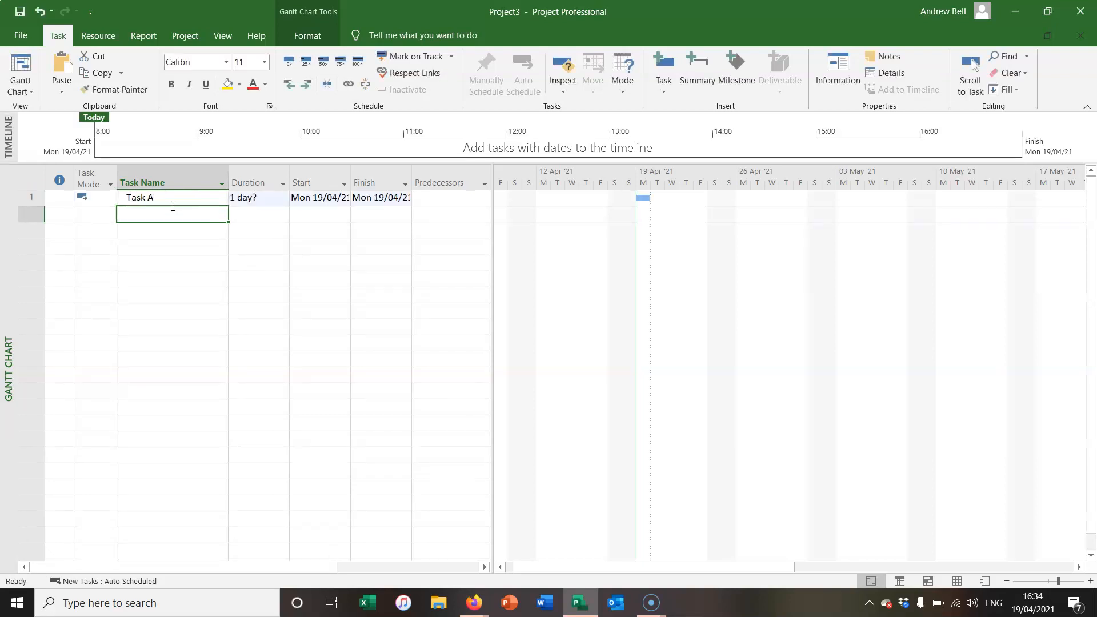
text(Task B)
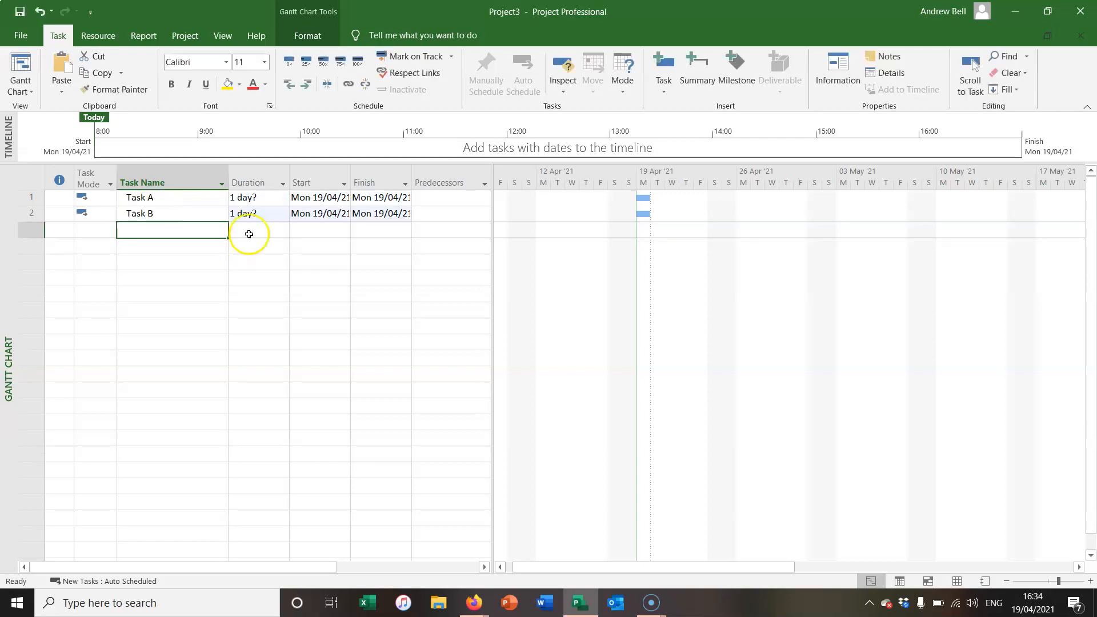
text(5)
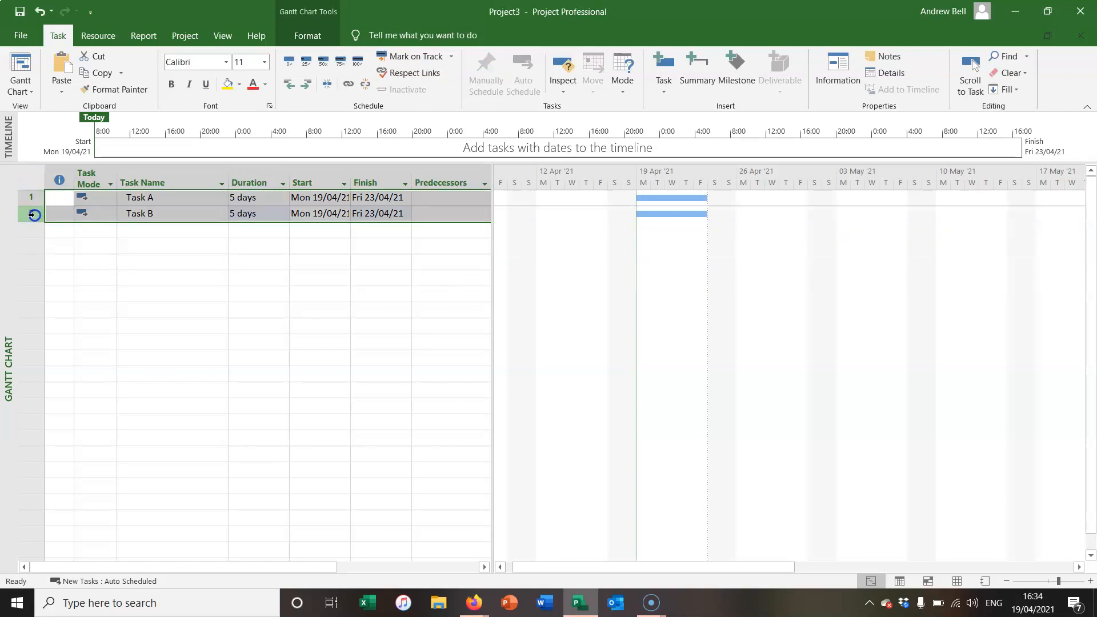
- Copy the Task A/Task B pair into rows 5–6 and 9–10
click(523, 72)
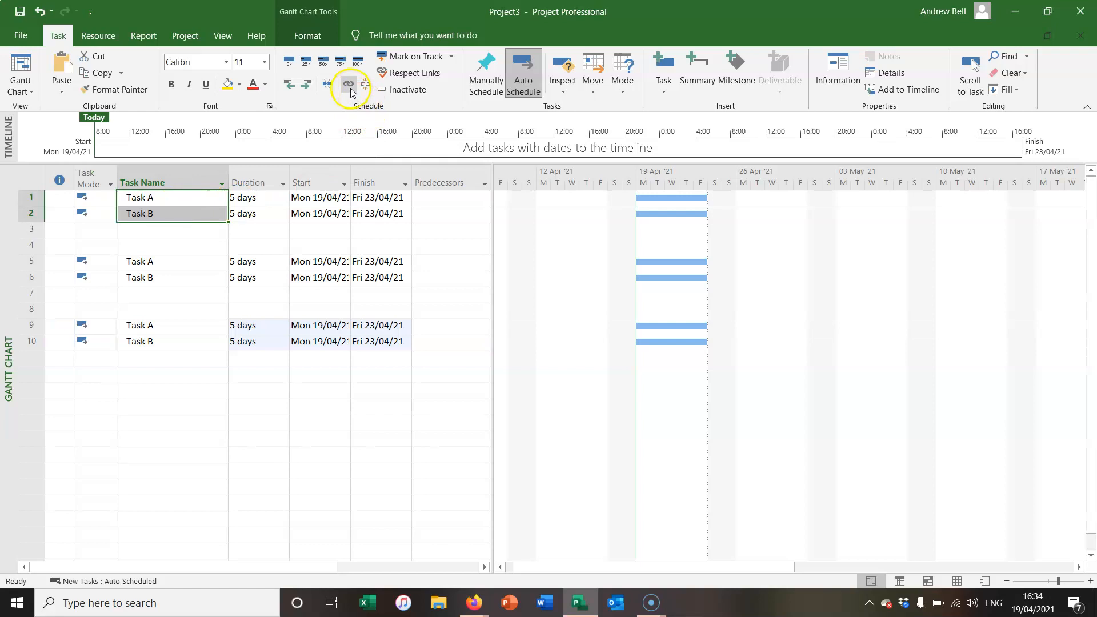
- Link all three Task A/Task B pairs finish-to-start so each Task B runs 26–30 April
click(347, 84)
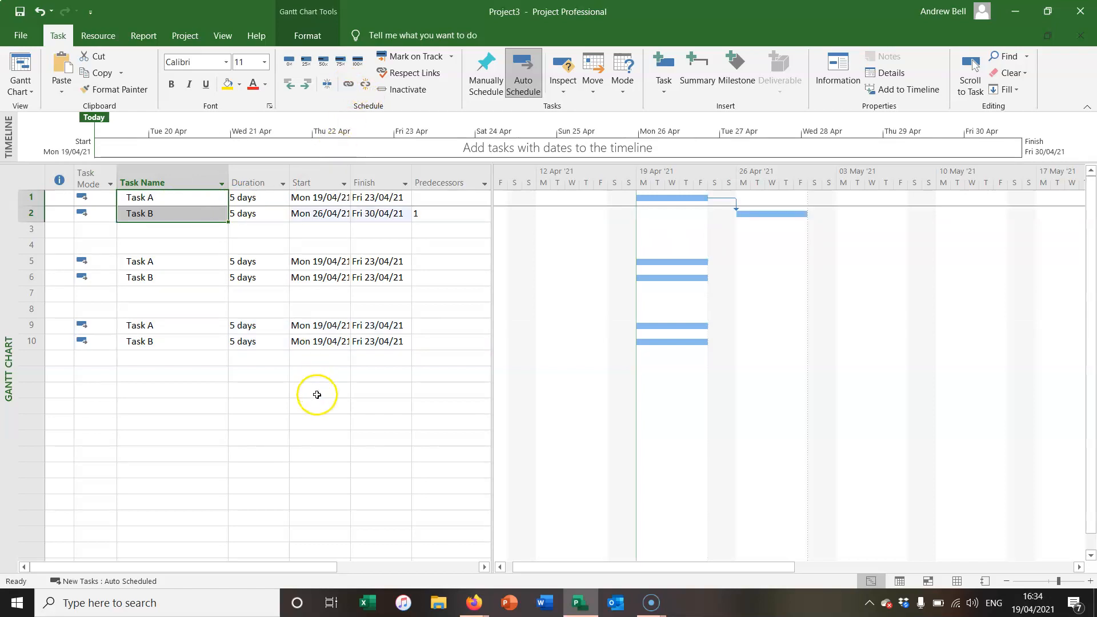
click(172, 277)
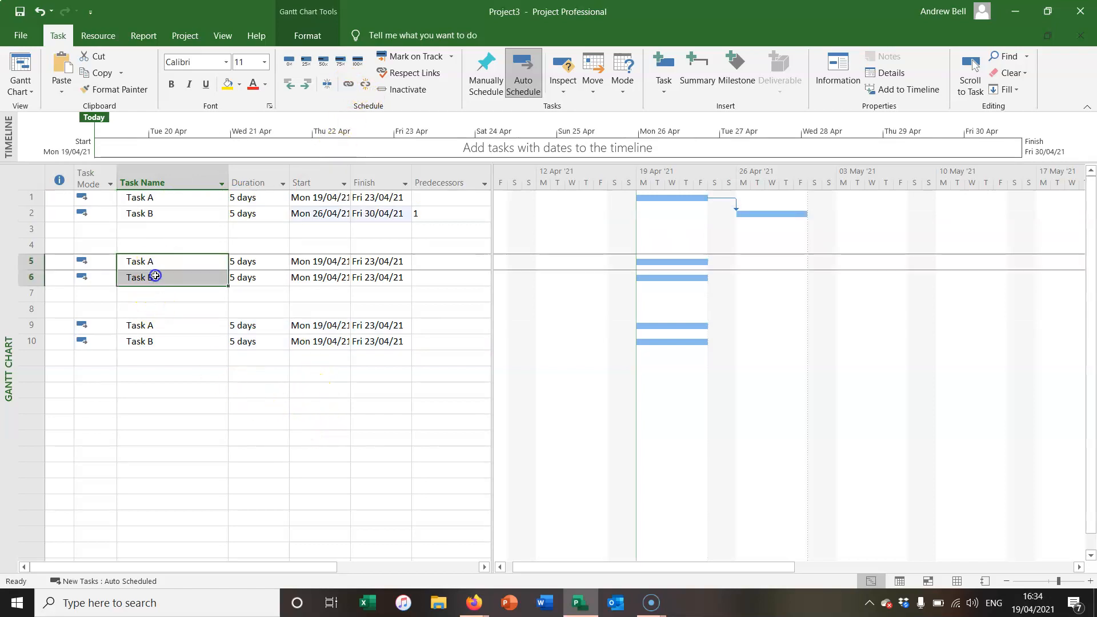
text(5)
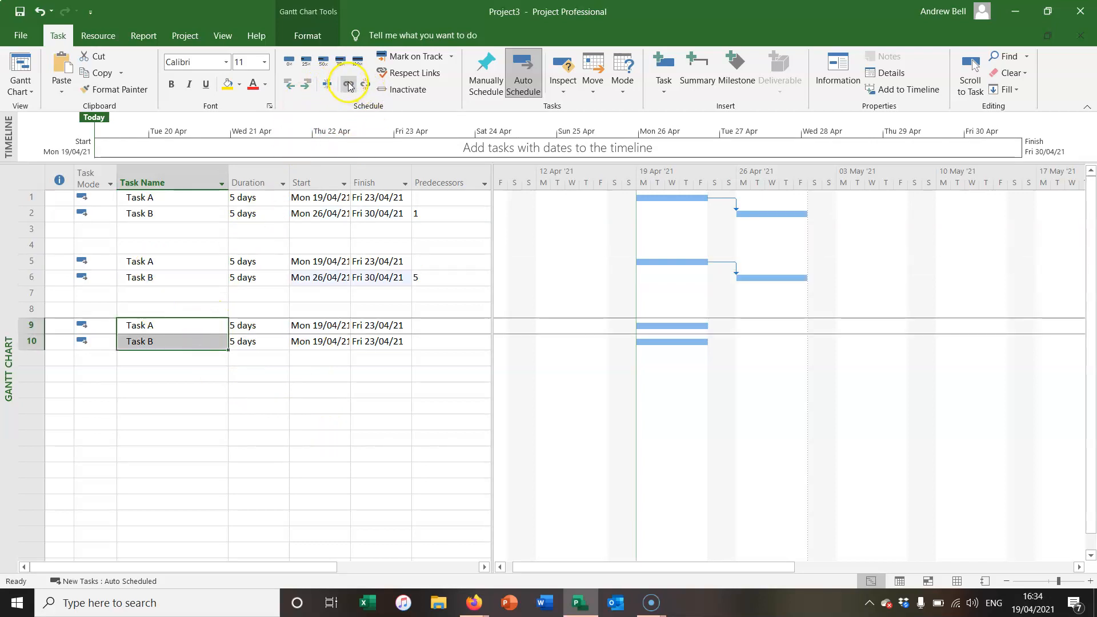
click(348, 84)
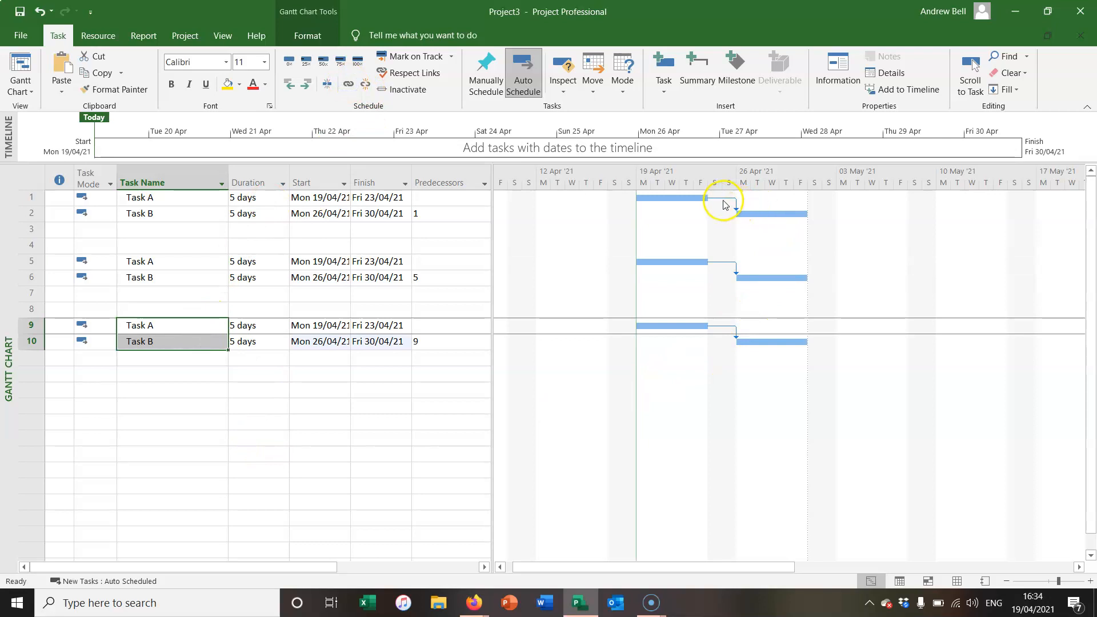
mouse_move(723, 203)
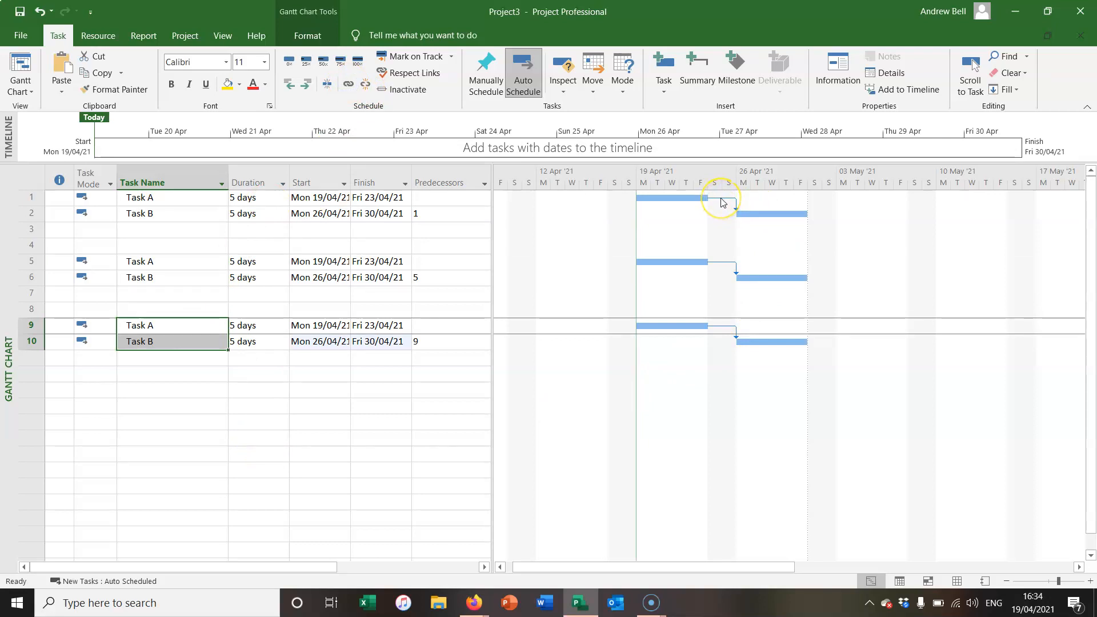
mouse_move(721, 203)
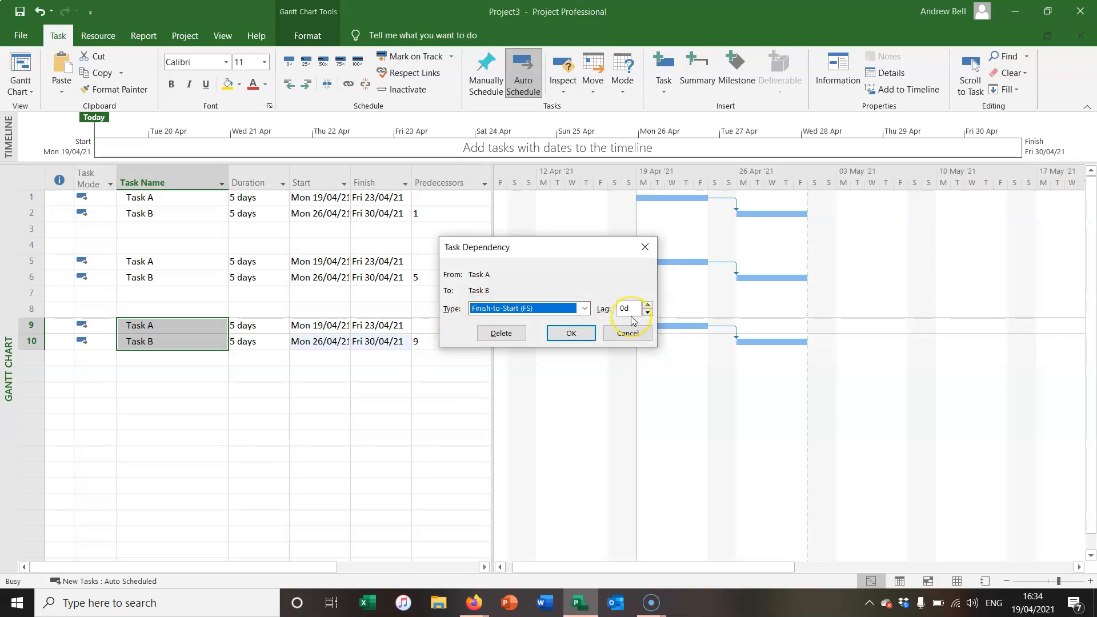
- Confirm the third pair's finish-to-start link with 0d lag in the Task Dependency dialog
click(582, 309)
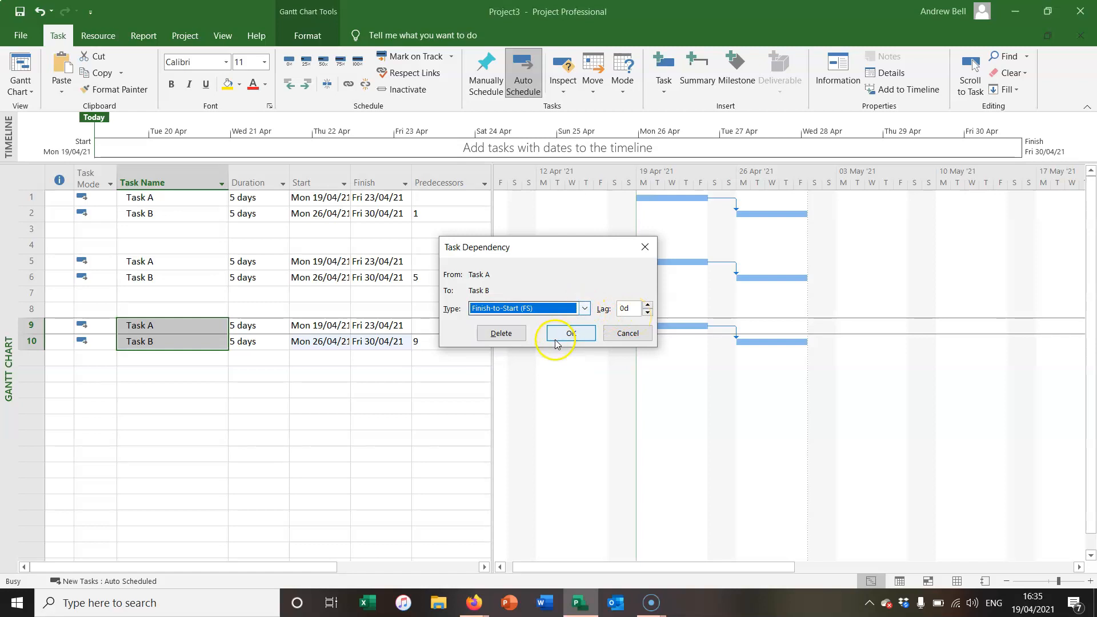
click(568, 333)
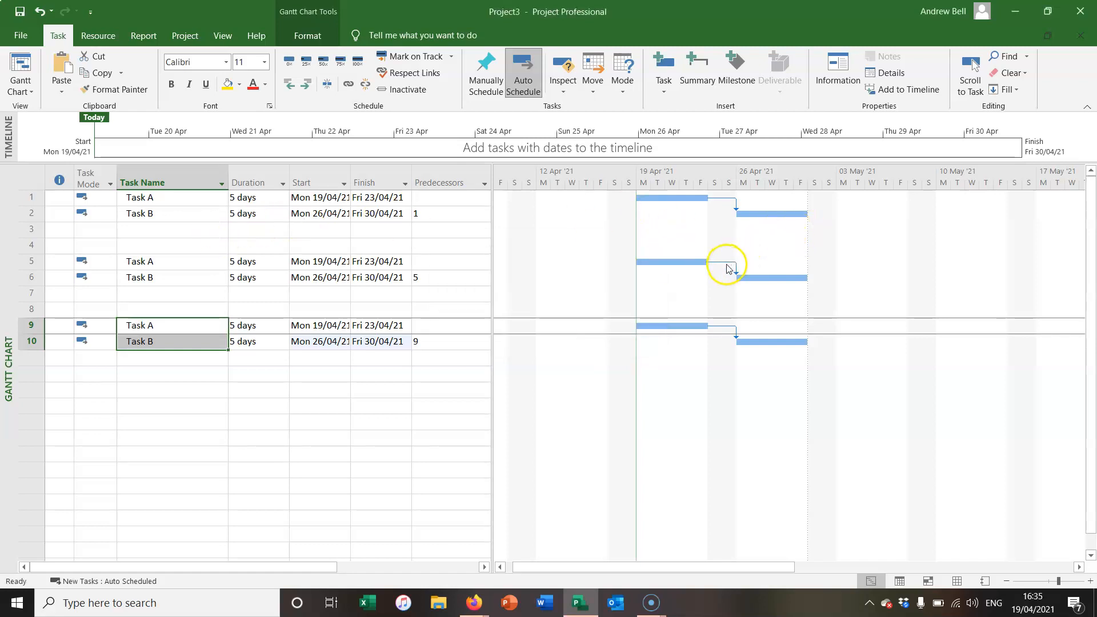
- Set the second pair's link lag to -2d, moving Task B to 22–28 April
double_click(728, 268)
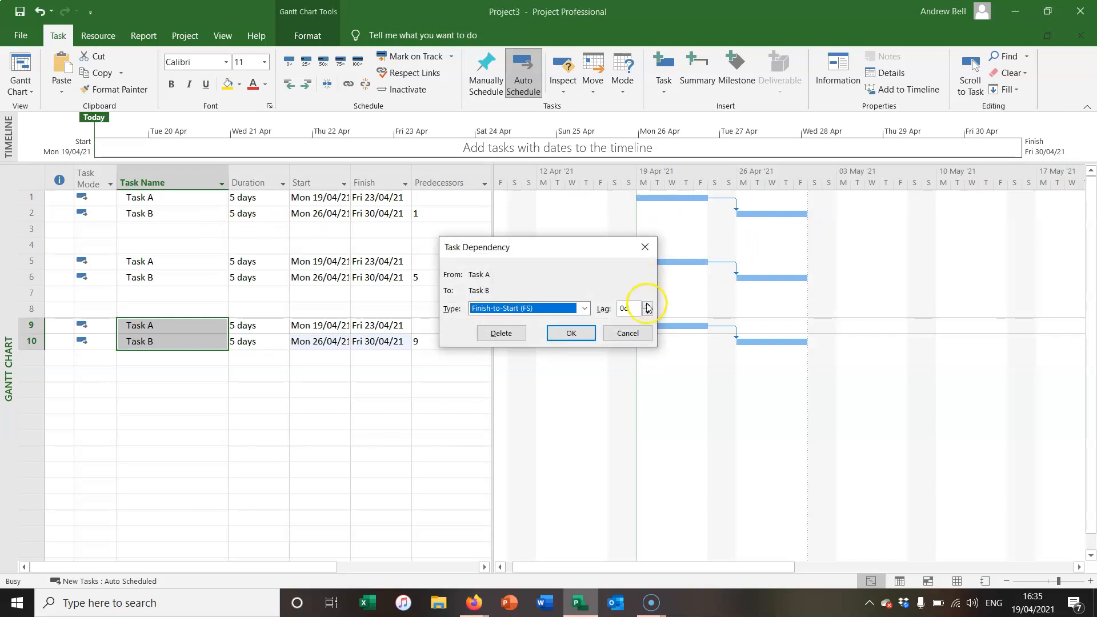
click(647, 312)
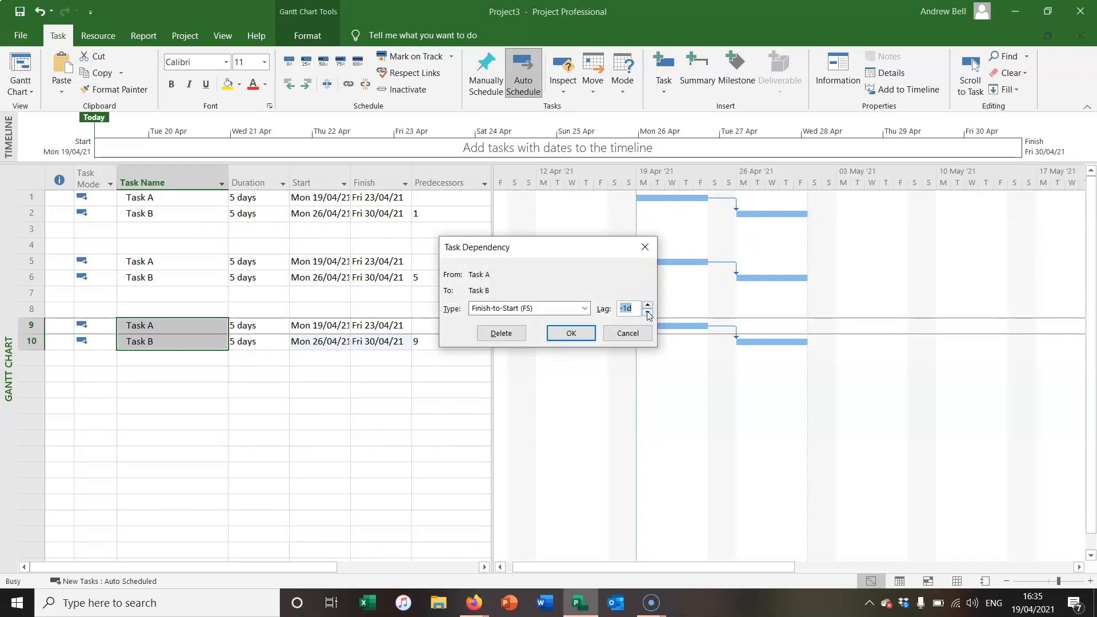
click(648, 311)
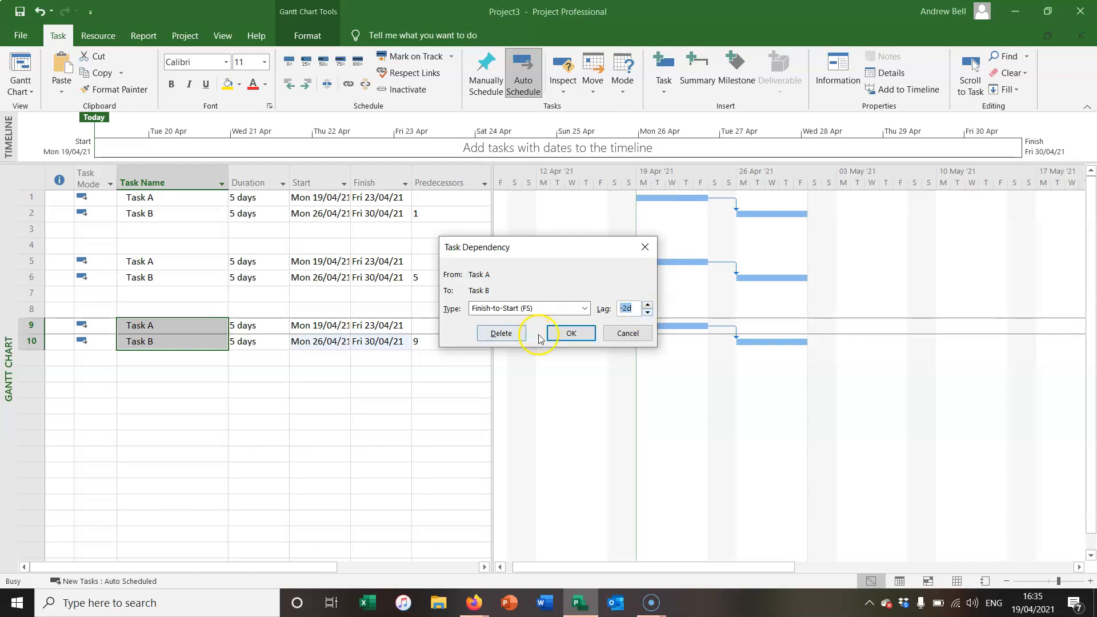
click(571, 333)
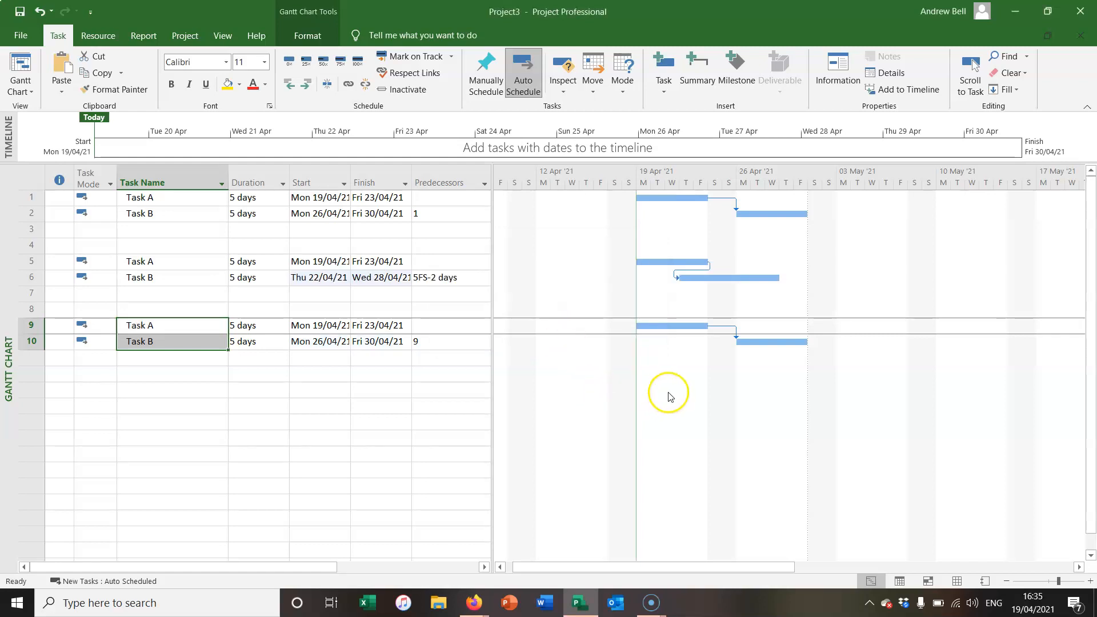
mouse_move(657, 408)
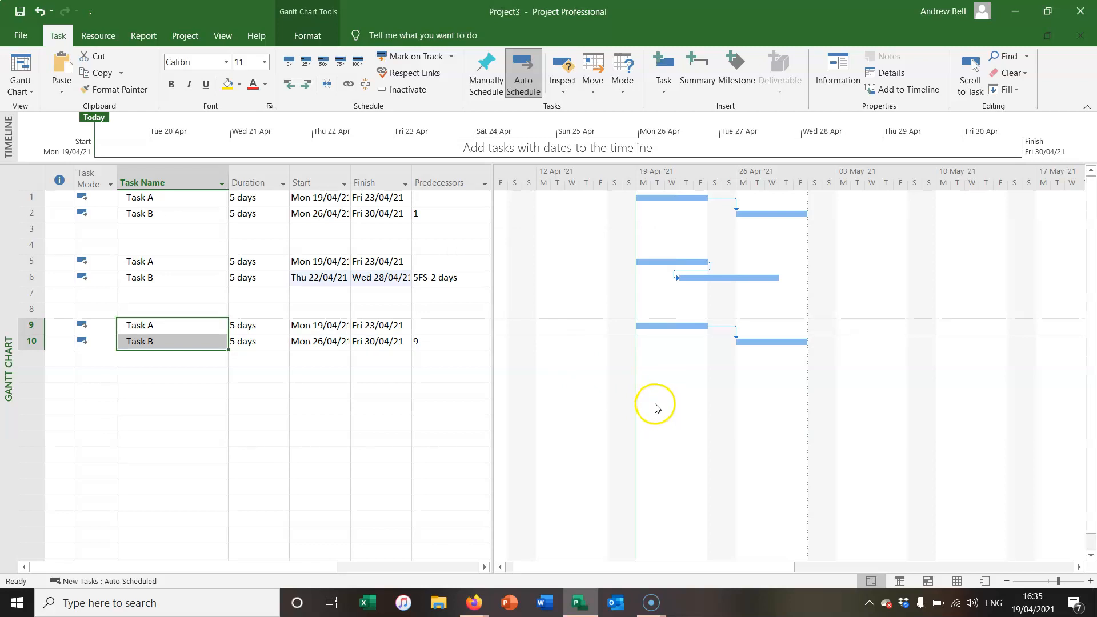
mouse_move(666, 409)
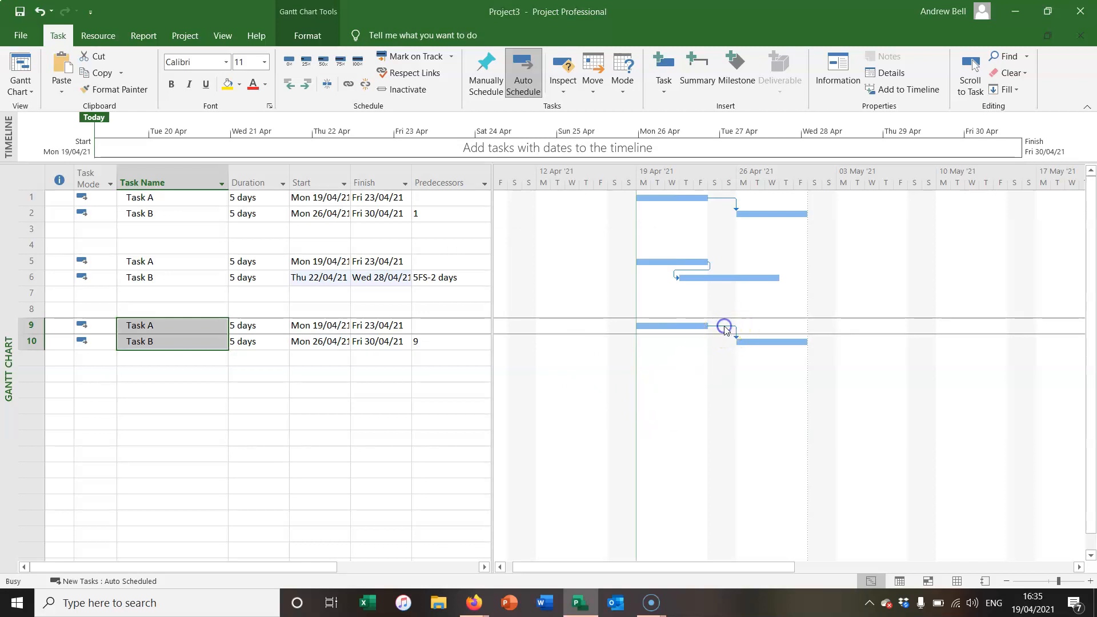
- Set the third pair's link lag to 2d, so Task B runs 28 April–4 May
double_click(724, 326)
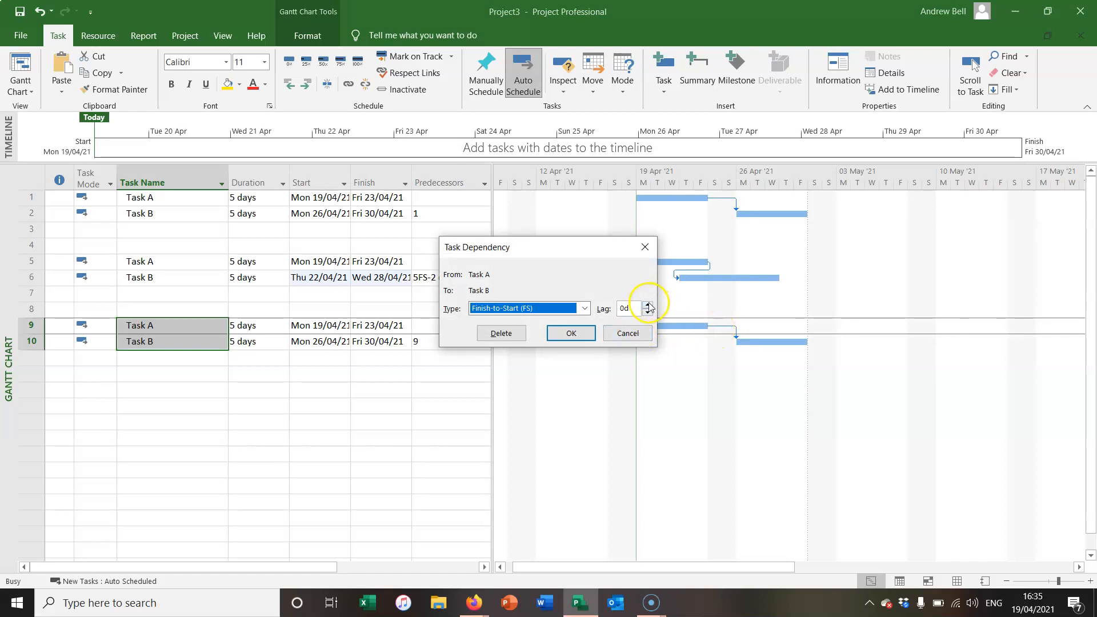
click(648, 305)
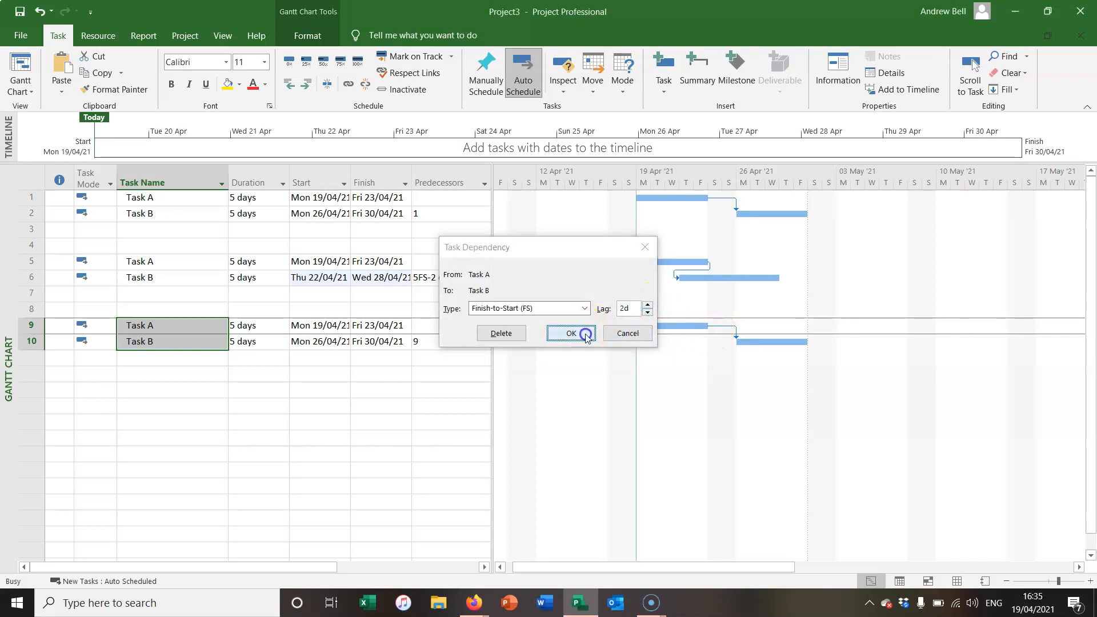
click(571, 334)
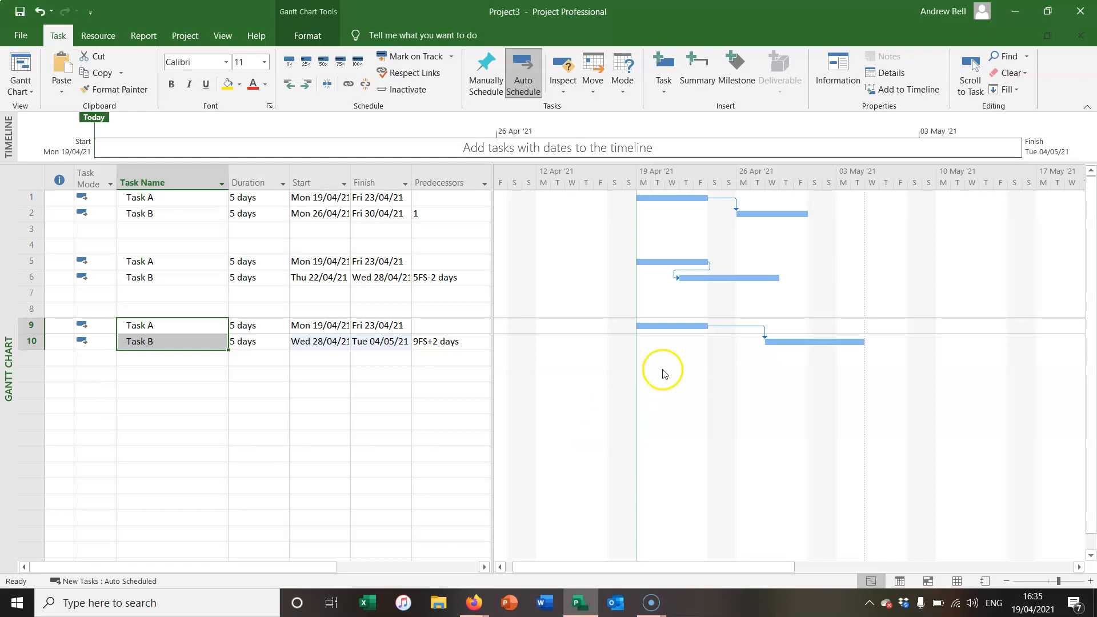
mouse_move(676, 393)
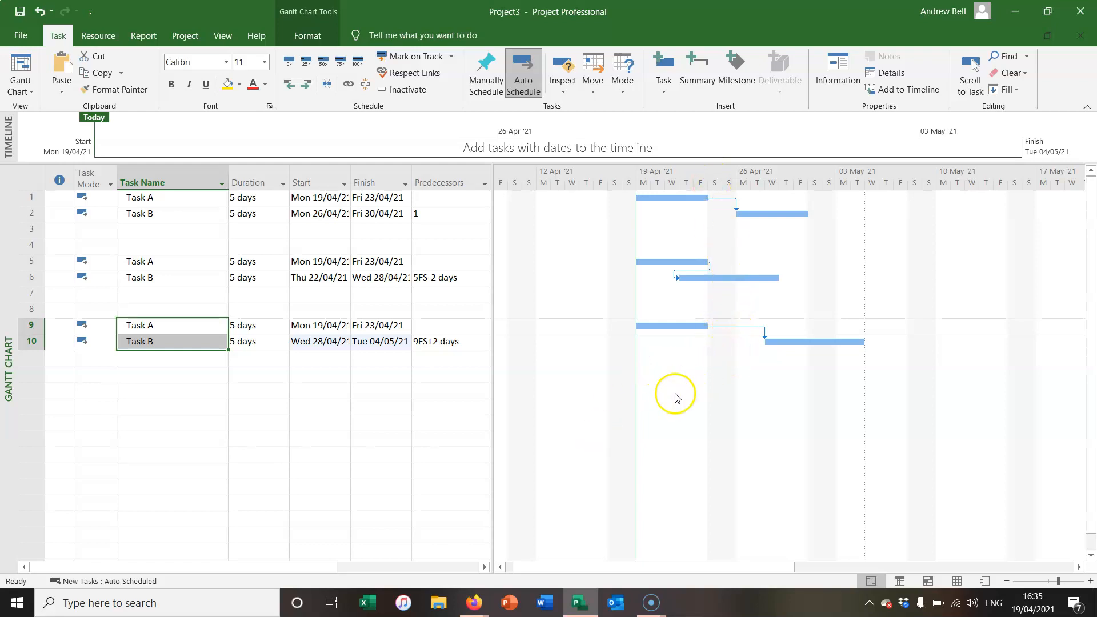
mouse_move(679, 396)
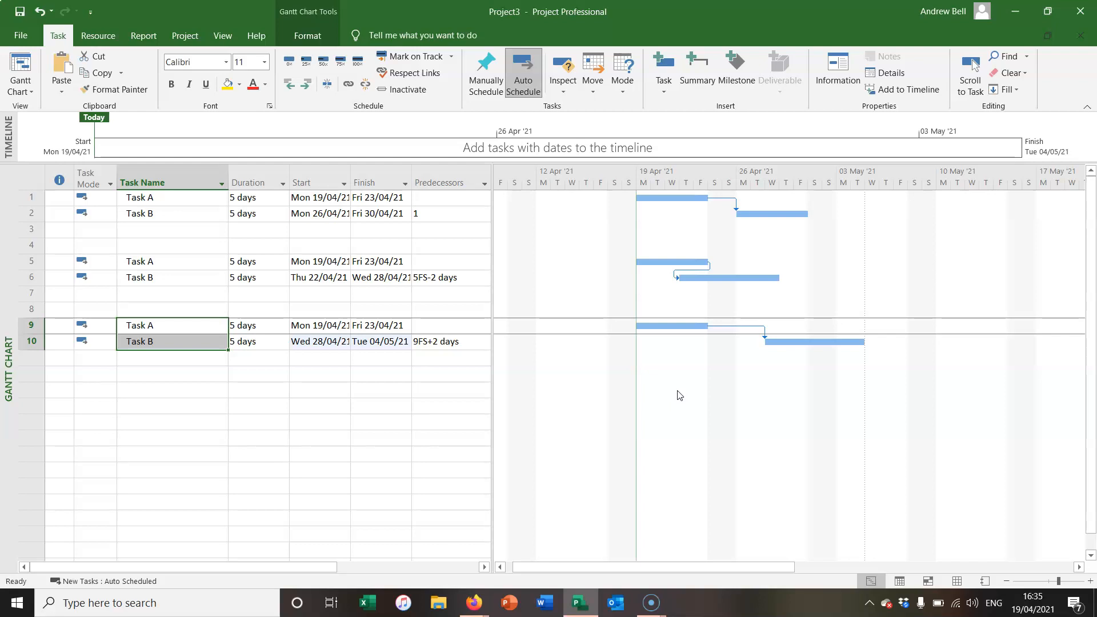